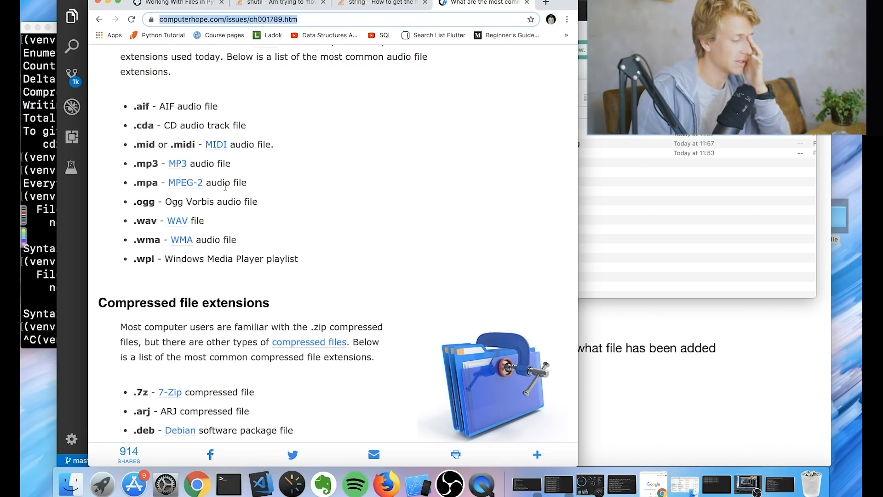
- Scroll through the file extensions list, then go back to the previous Finder folder
scroll("up", 3)
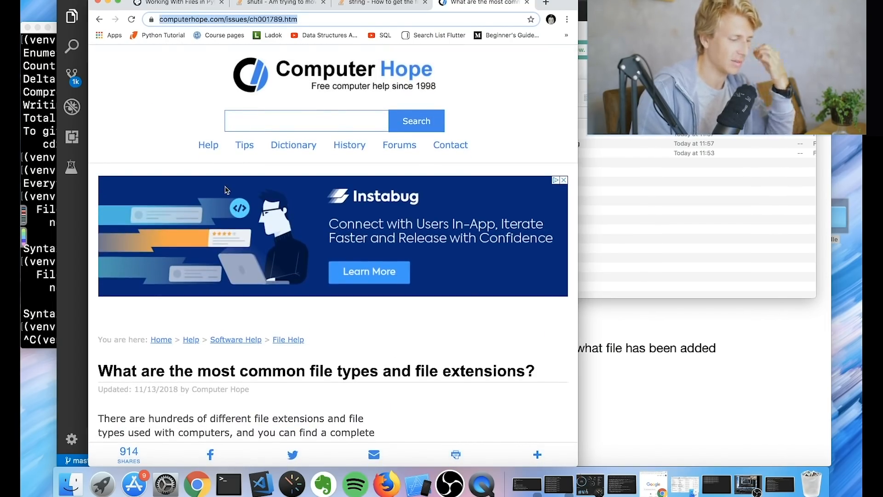
scroll("down", 3)
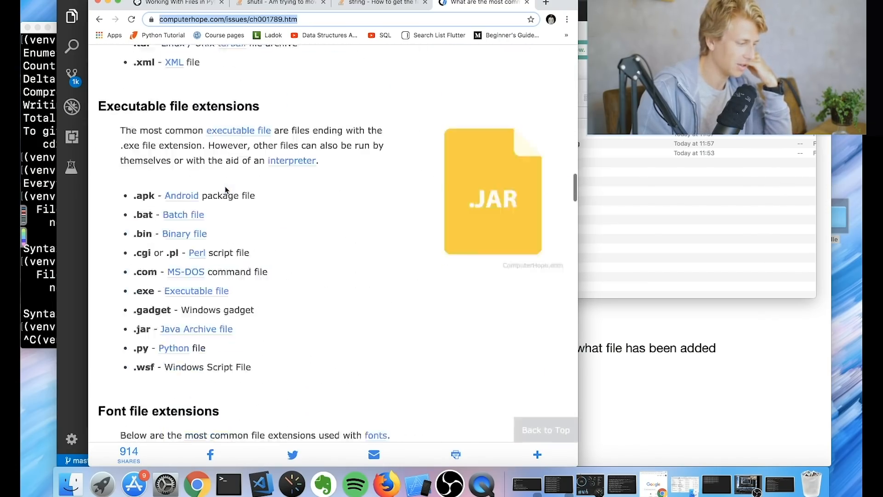
scroll("down", 3)
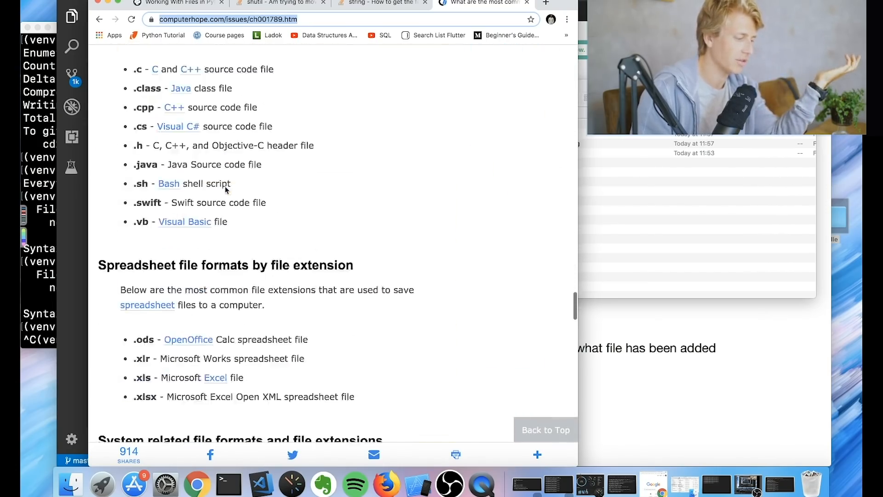
scroll("down", 3)
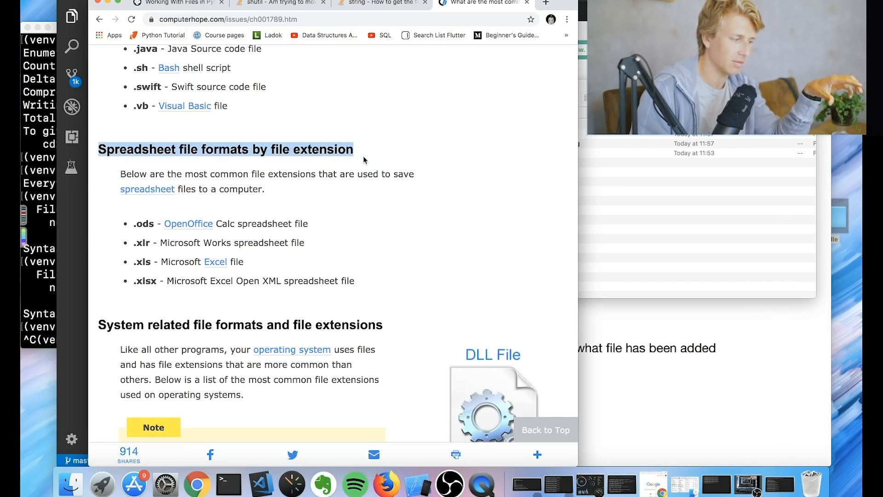
scroll("down", 3)
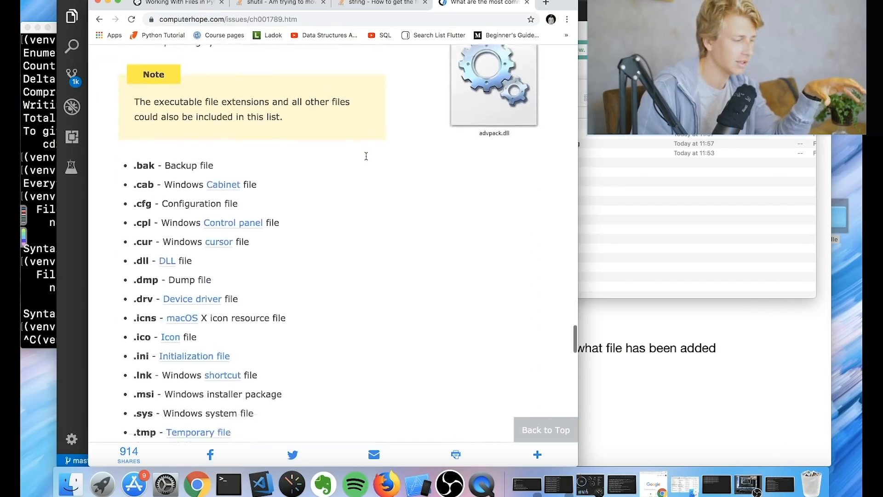
scroll("down", 3)
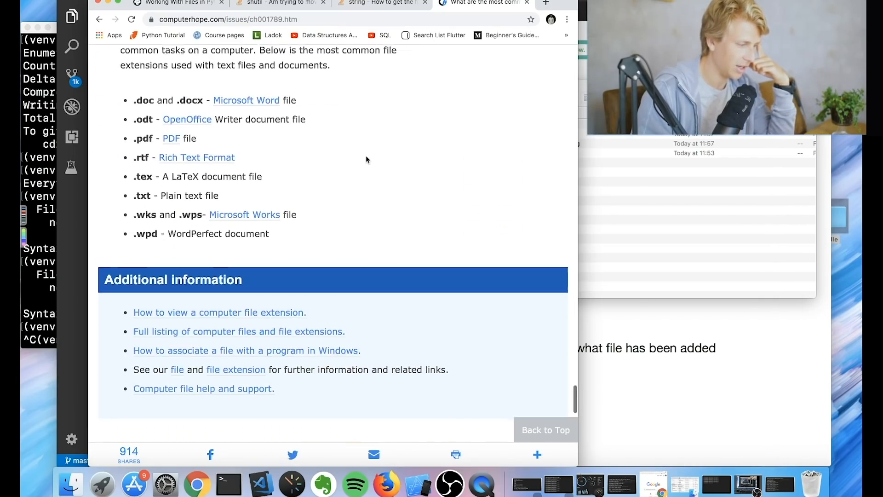
scroll("up", 3)
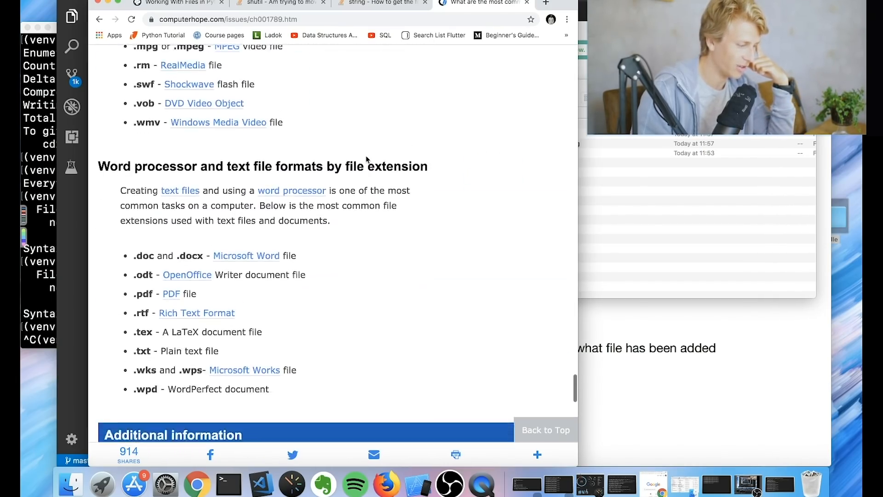
scroll("down", 3)
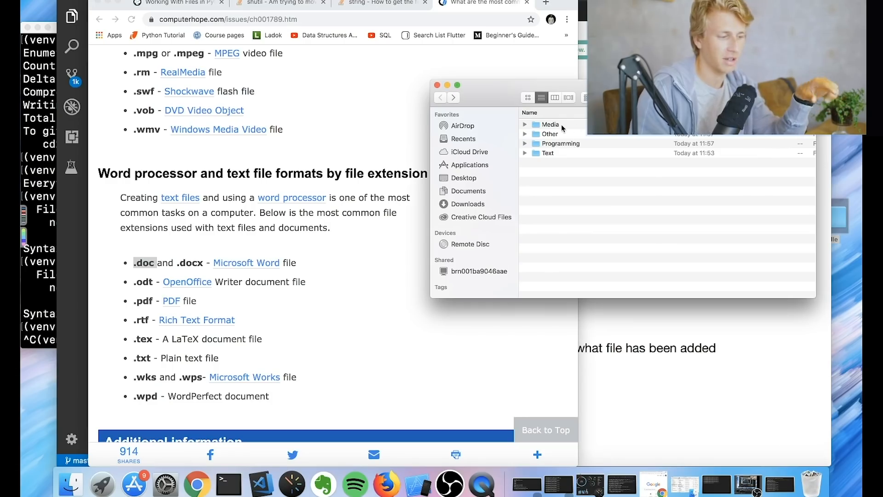
mouse_move(625, 148)
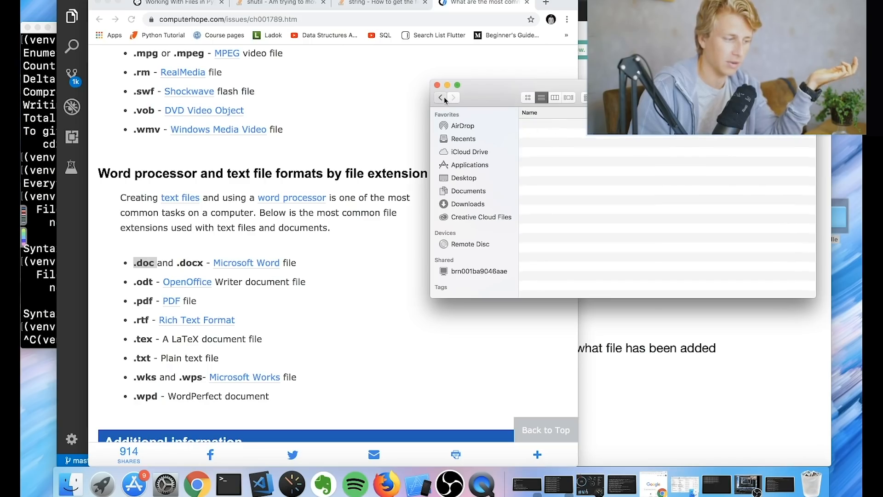
mouse_move(541, 128)
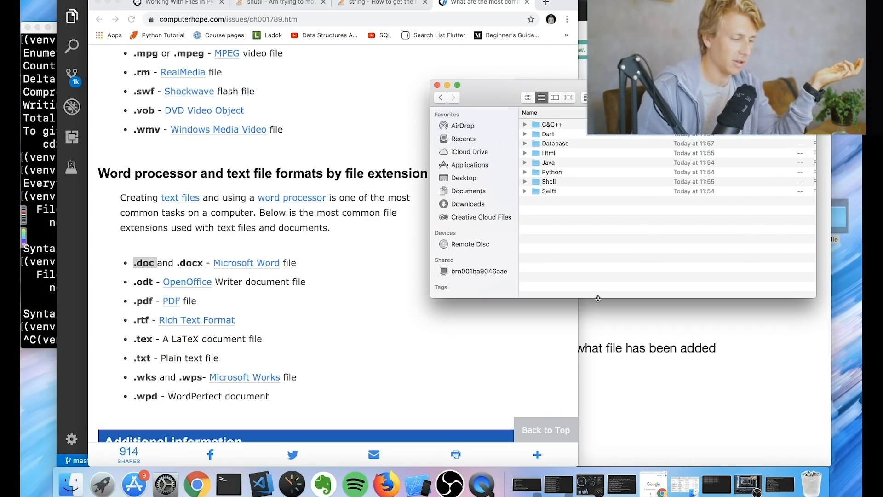
mouse_move(567, 143)
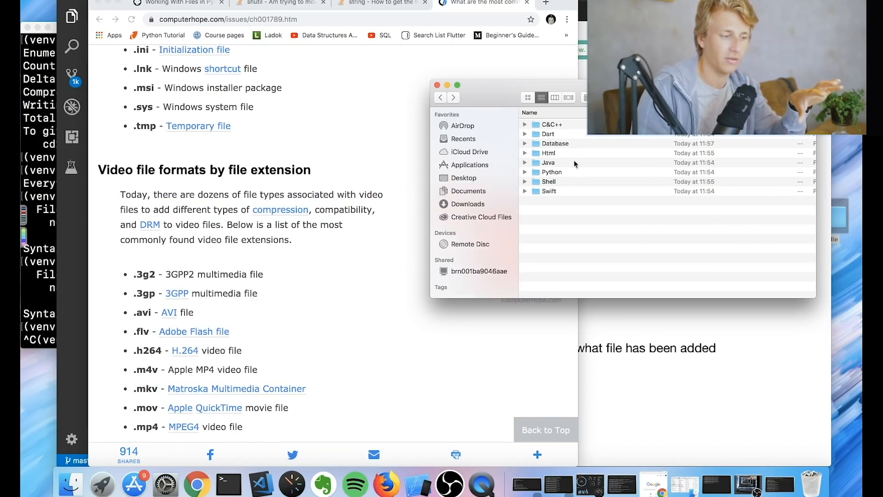
mouse_move(572, 191)
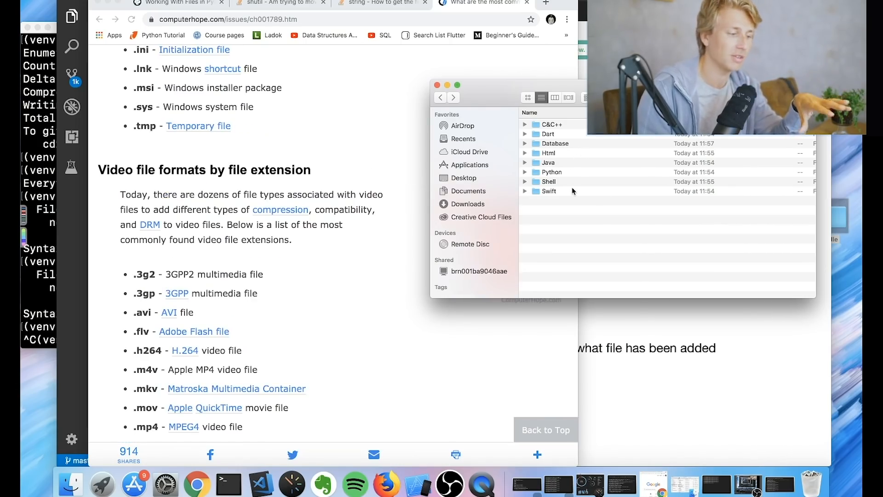
mouse_move(561, 151)
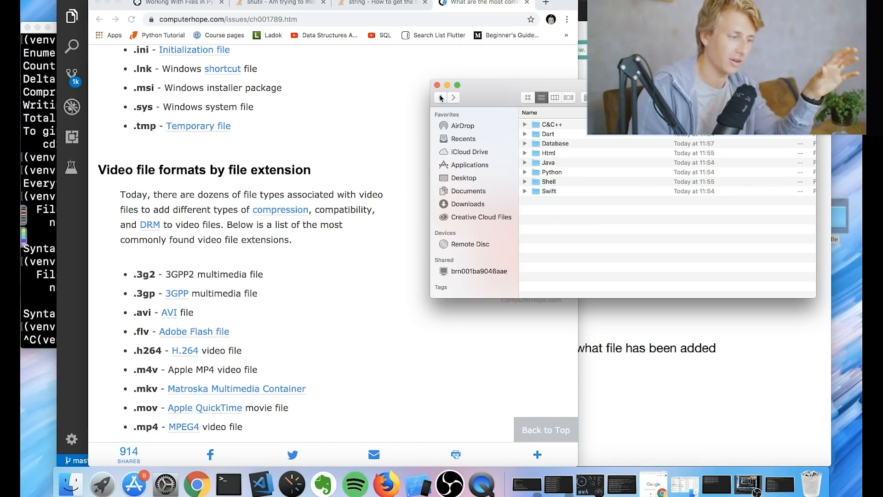
left_click(441, 97)
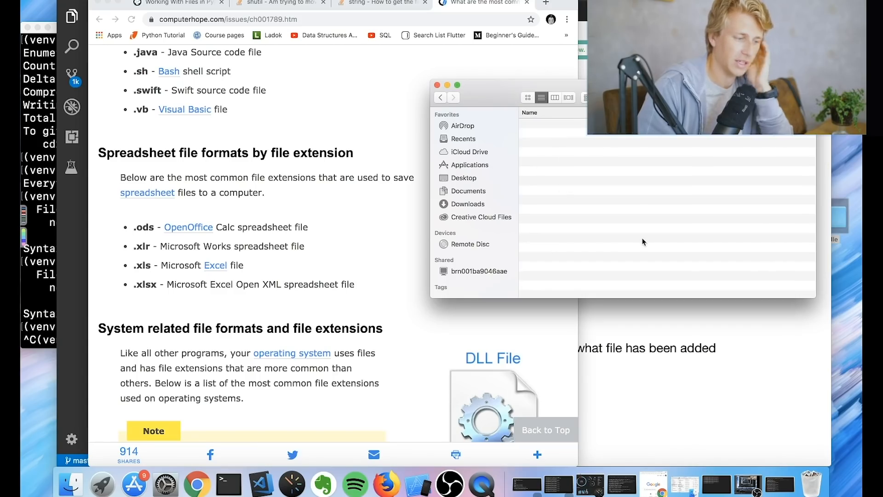
mouse_move(700, 265)
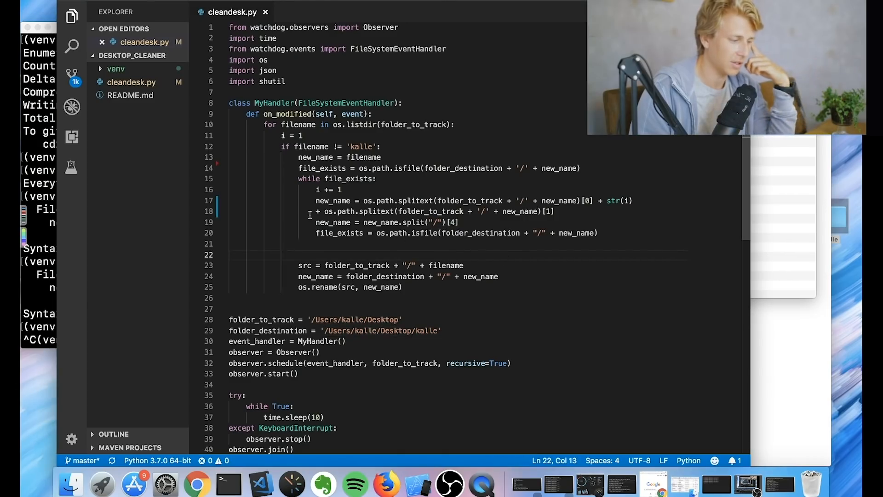
mouse_move(292, 265)
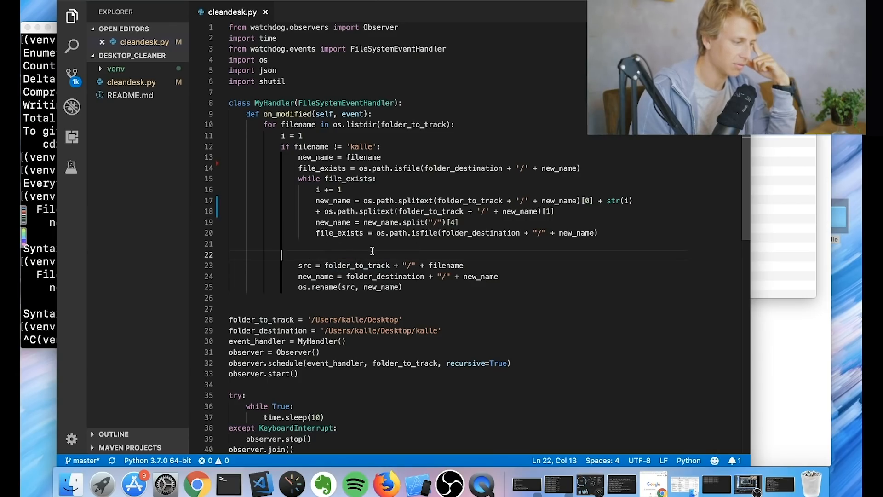
mouse_move(504, 276)
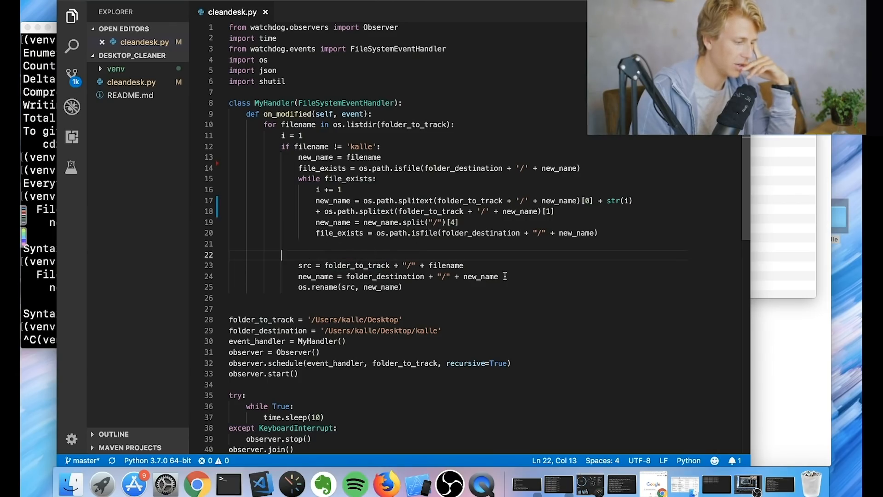